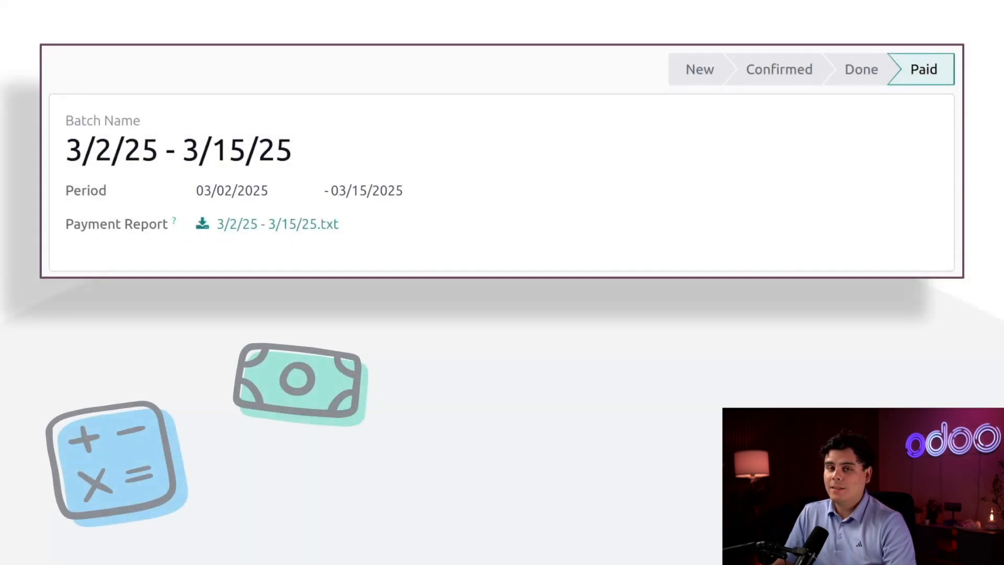
# Show the complete Payslips Batches list from the Batches widget
pyautogui.click(301, 191)
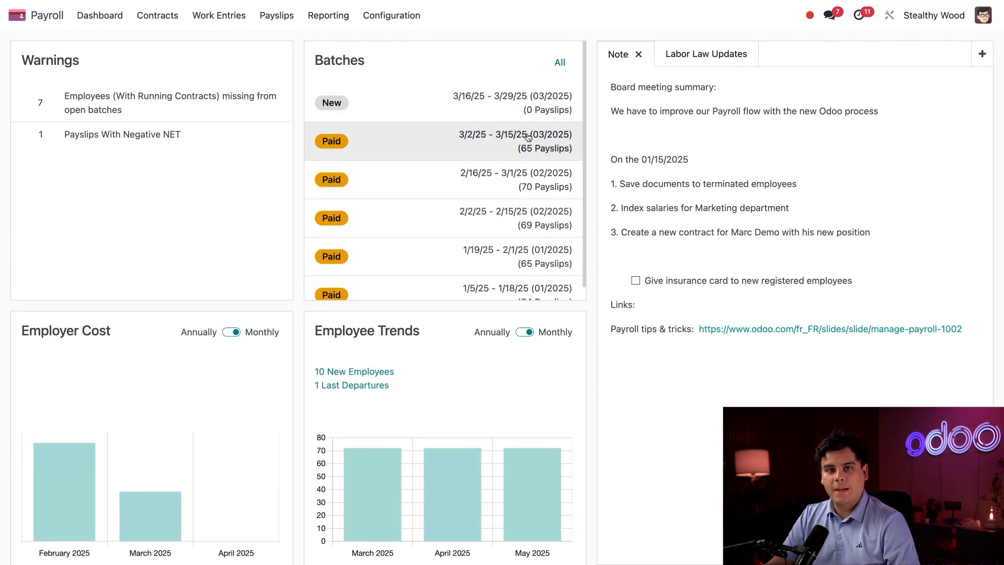
pyautogui.moveTo(403, 150)
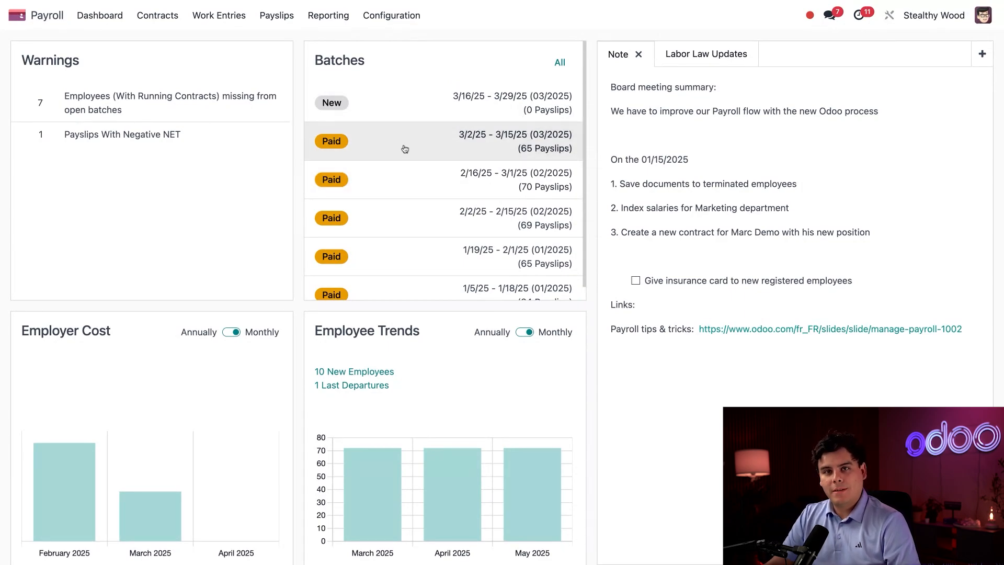
pyautogui.moveTo(414, 256)
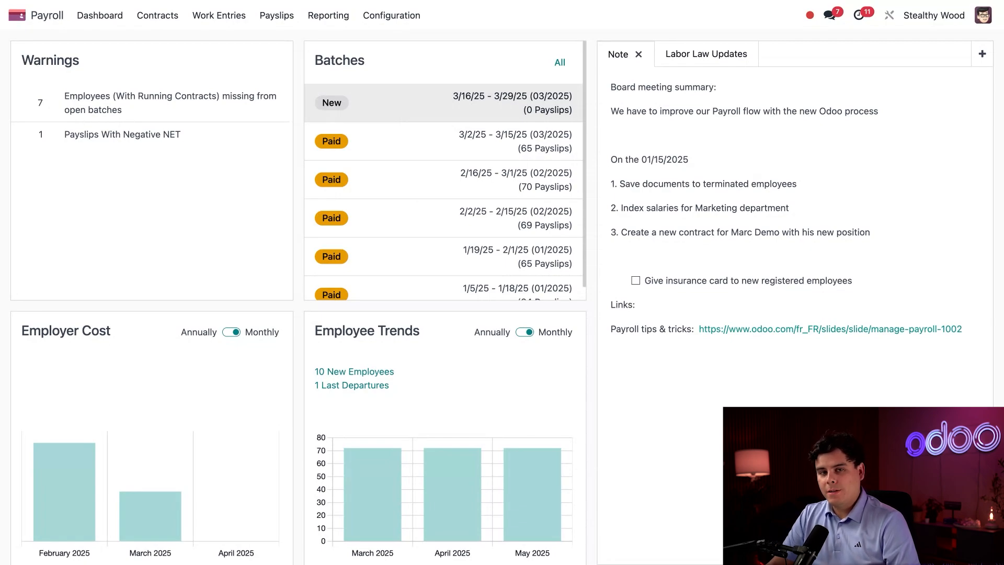
pyautogui.click(558, 62)
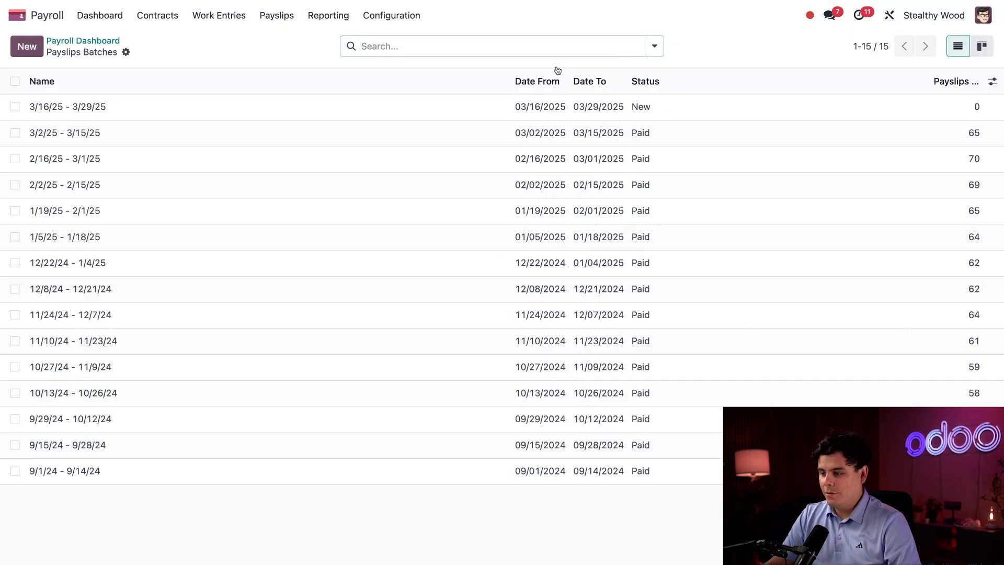
pyautogui.moveTo(246, 67)
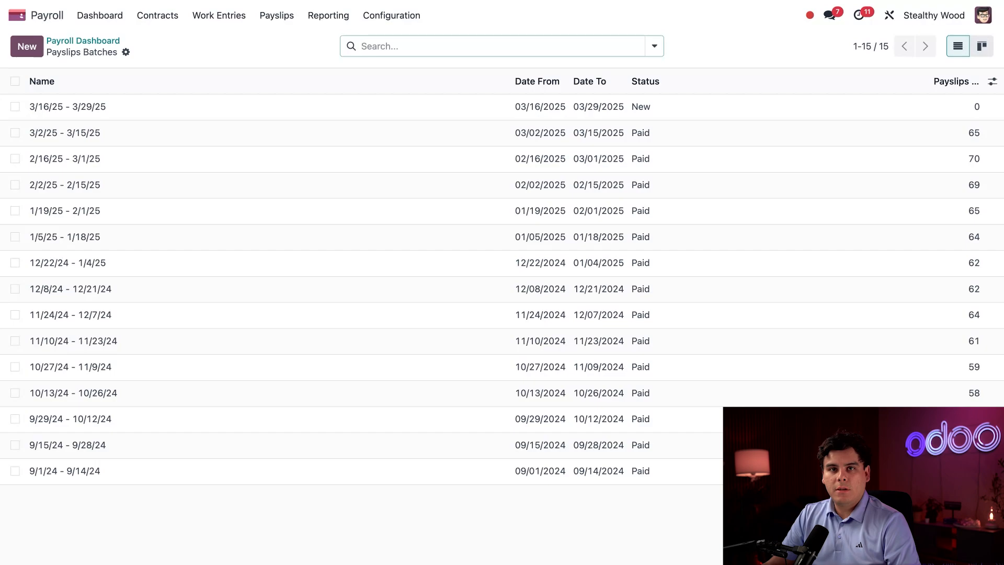
# Create a new payslip batch named 'Interns 3/23/25-3/29/25'
pyautogui.click(26, 46)
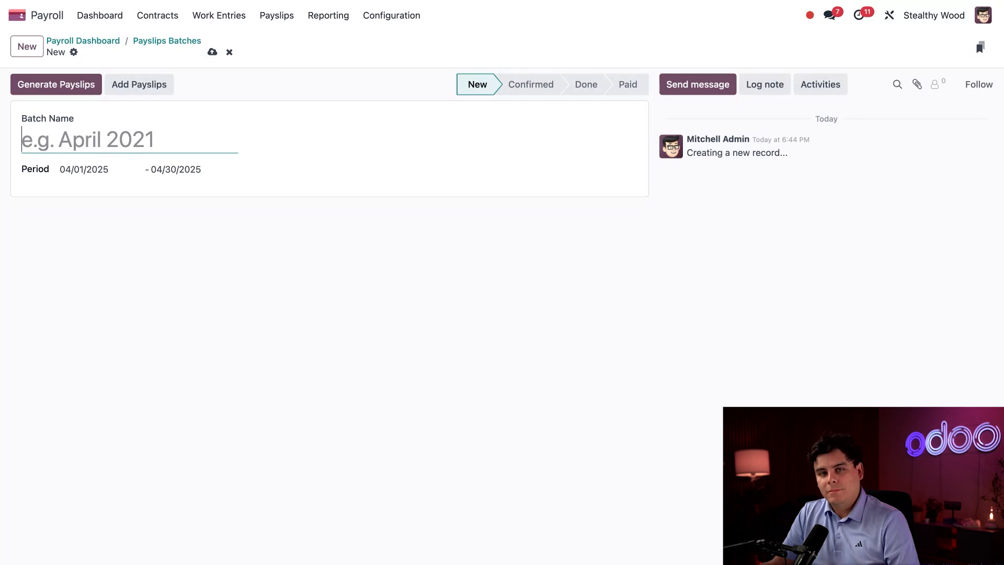
pyautogui.write('Interns 3/23/')
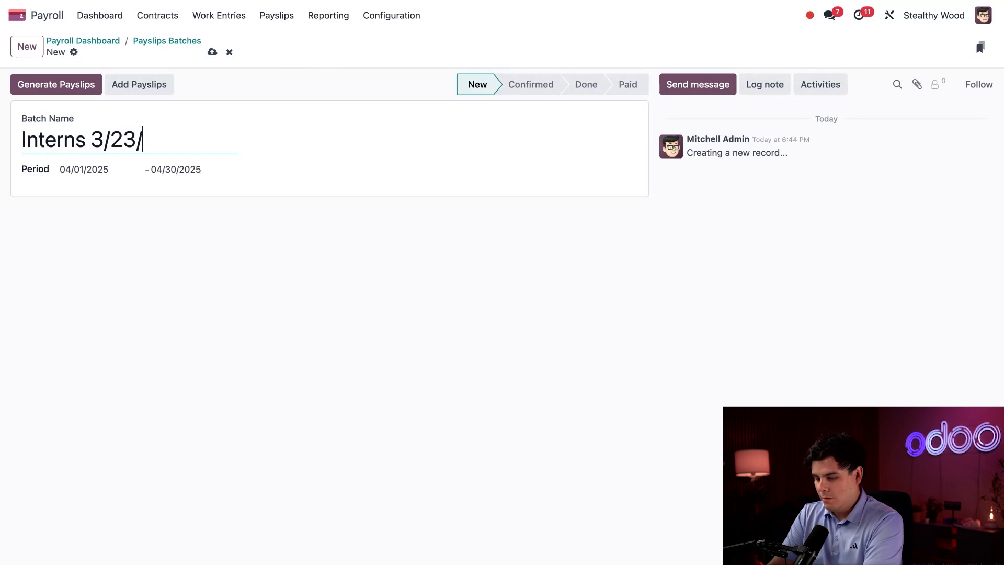
pyautogui.write('25-')
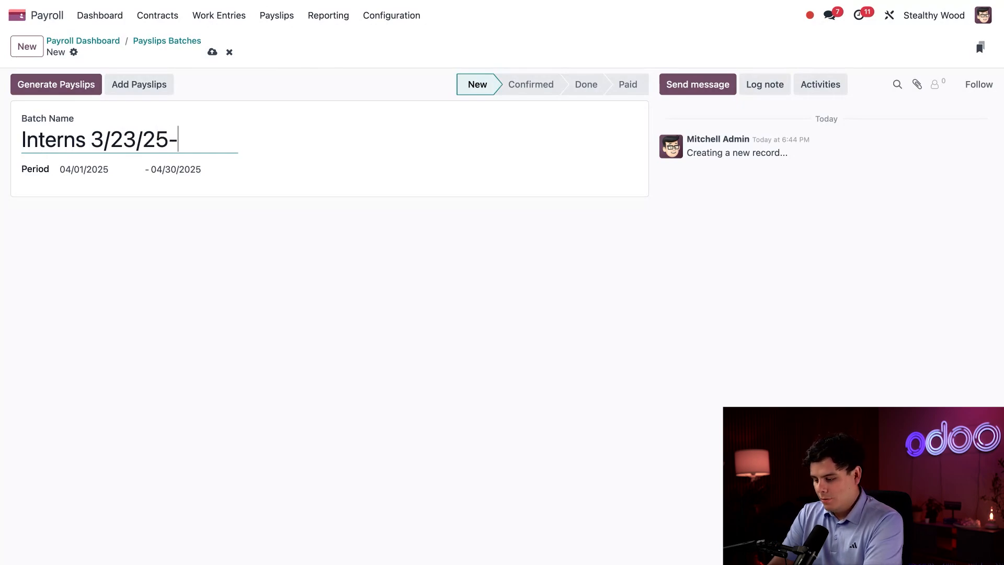
pyautogui.write('3/29/25')
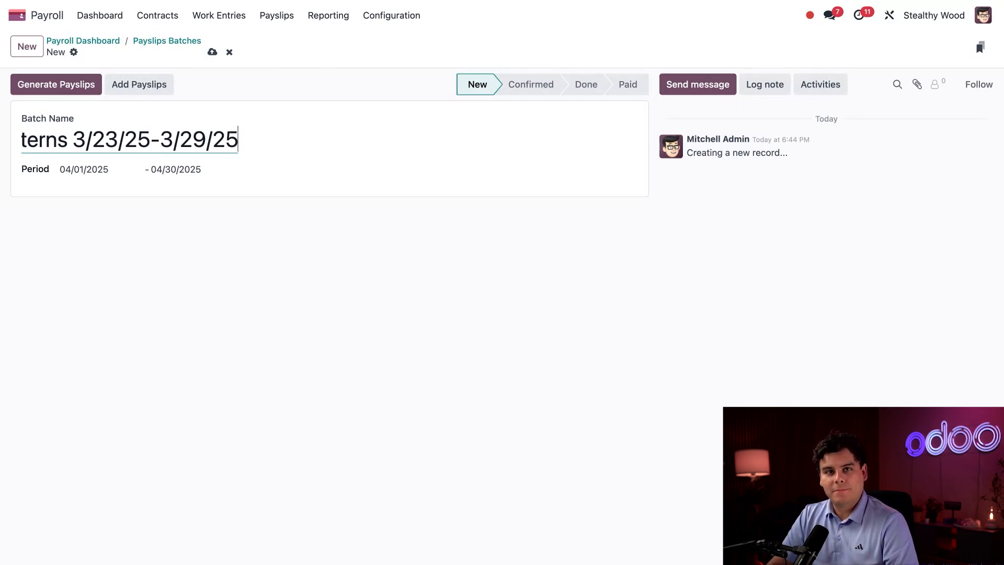
pyautogui.click(84, 169)
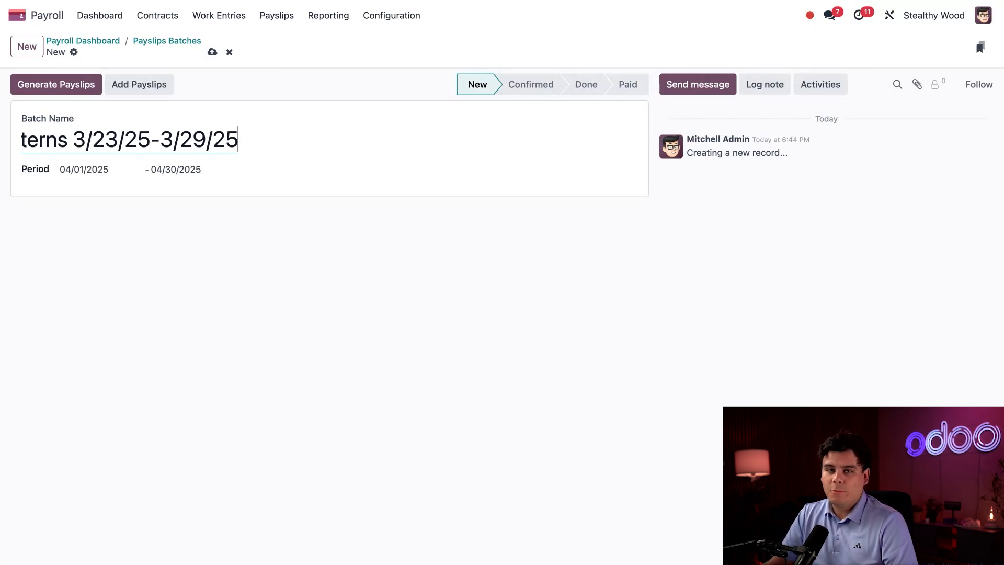
# Set the batch period to 03/23/2025 – 03/29/2025
pyautogui.click(100, 170)
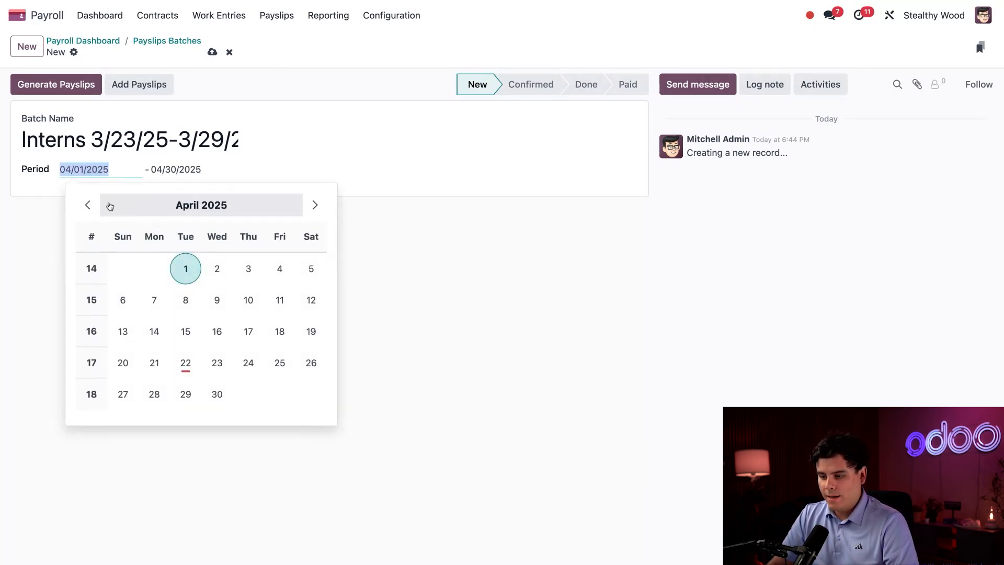
pyautogui.click(88, 205)
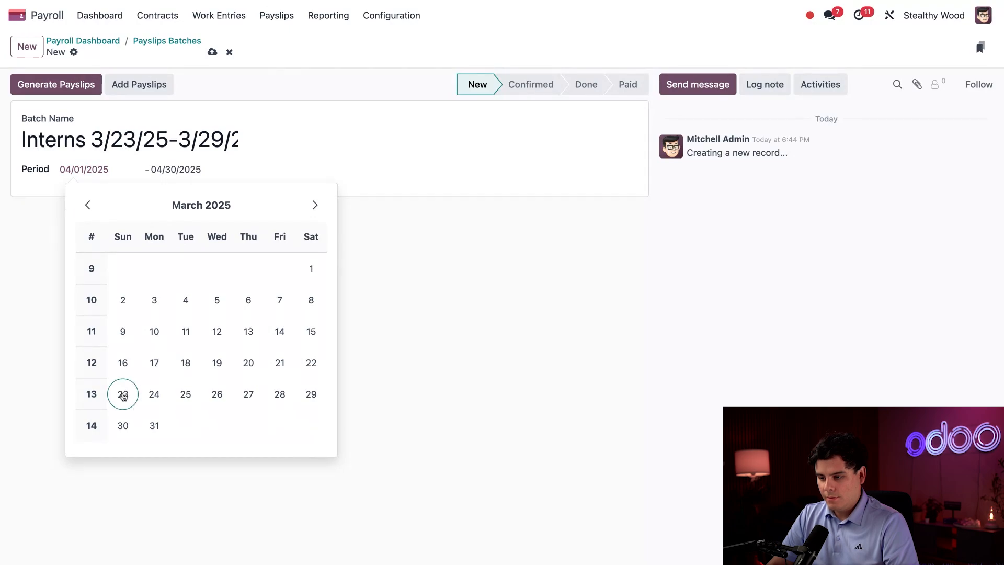
pyautogui.click(122, 394)
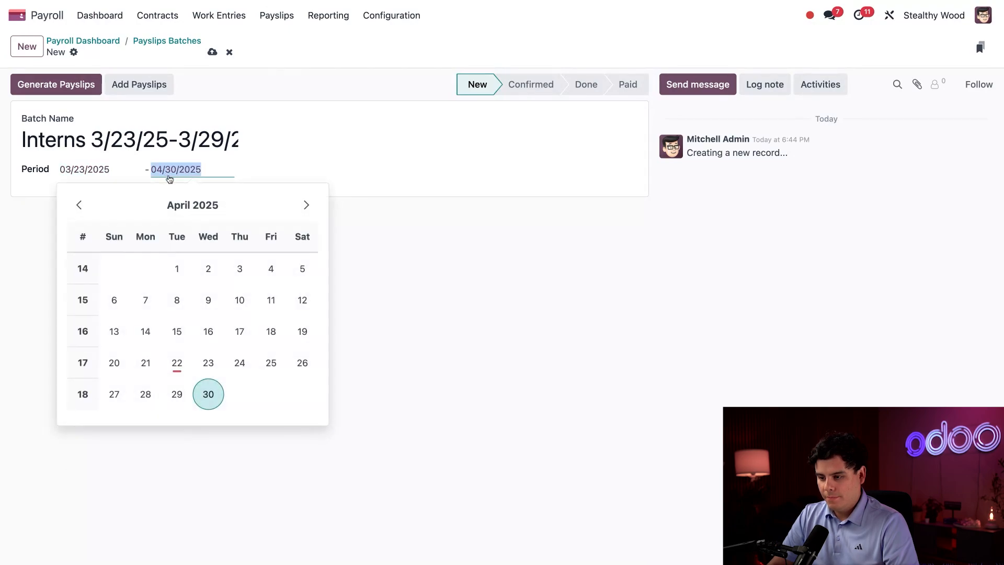
pyautogui.click(79, 205)
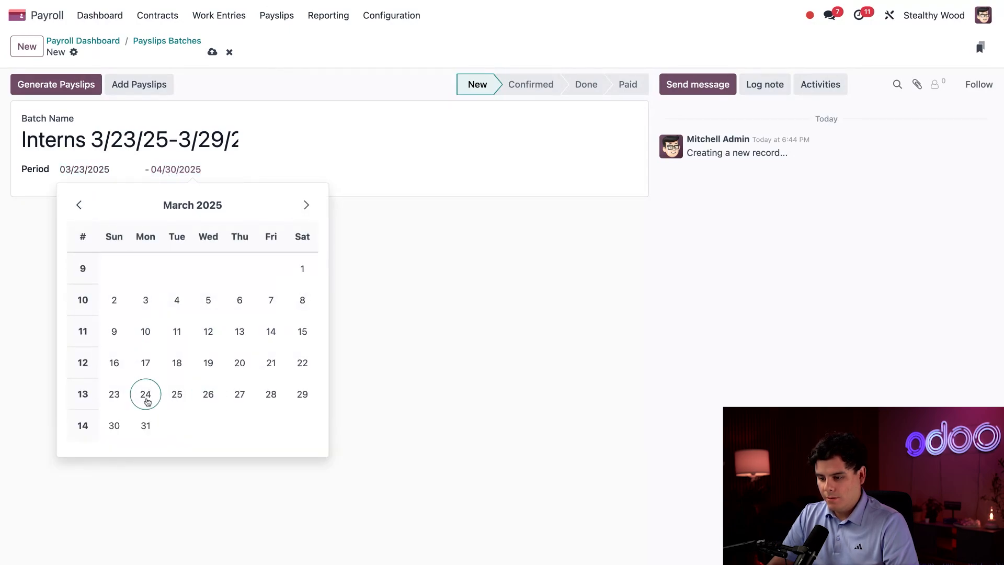
pyautogui.click(301, 394)
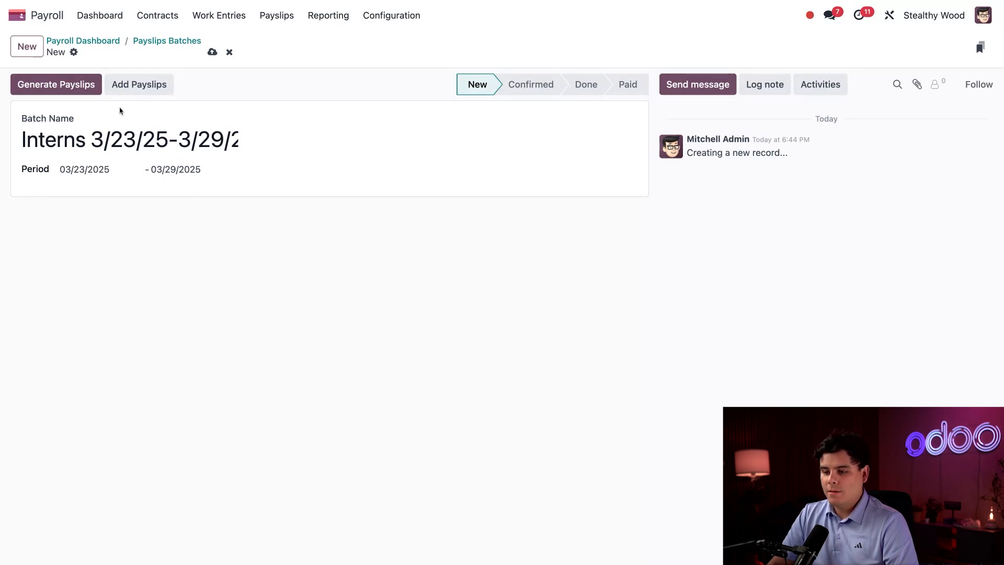
pyautogui.click(138, 83)
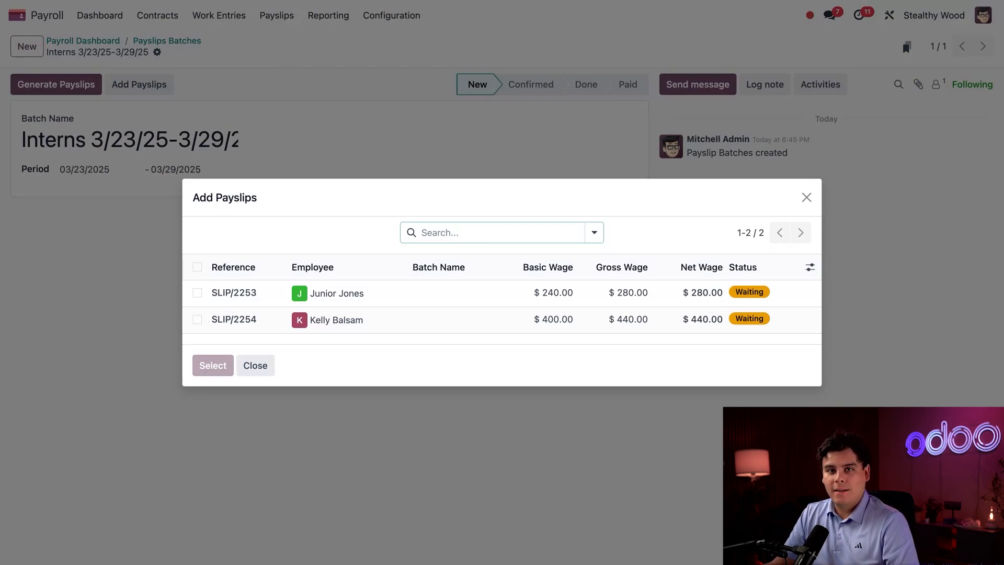
pyautogui.click(197, 267)
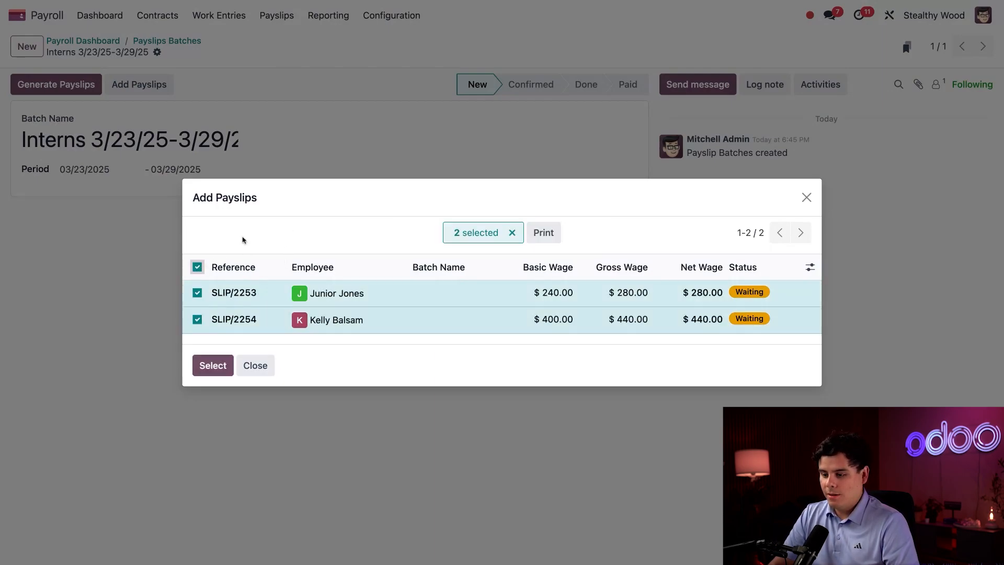
pyautogui.click(212, 365)
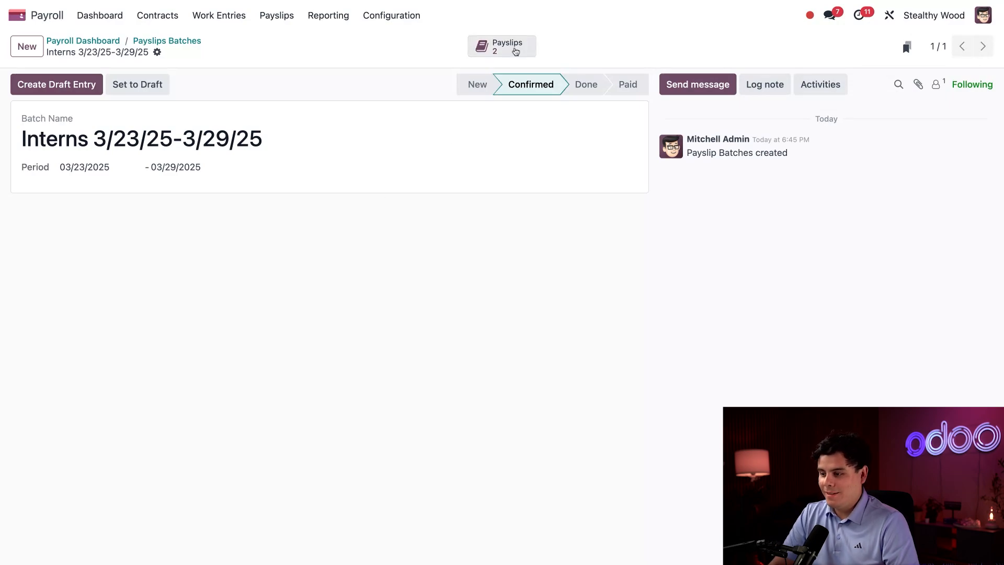
pyautogui.moveTo(501, 46)
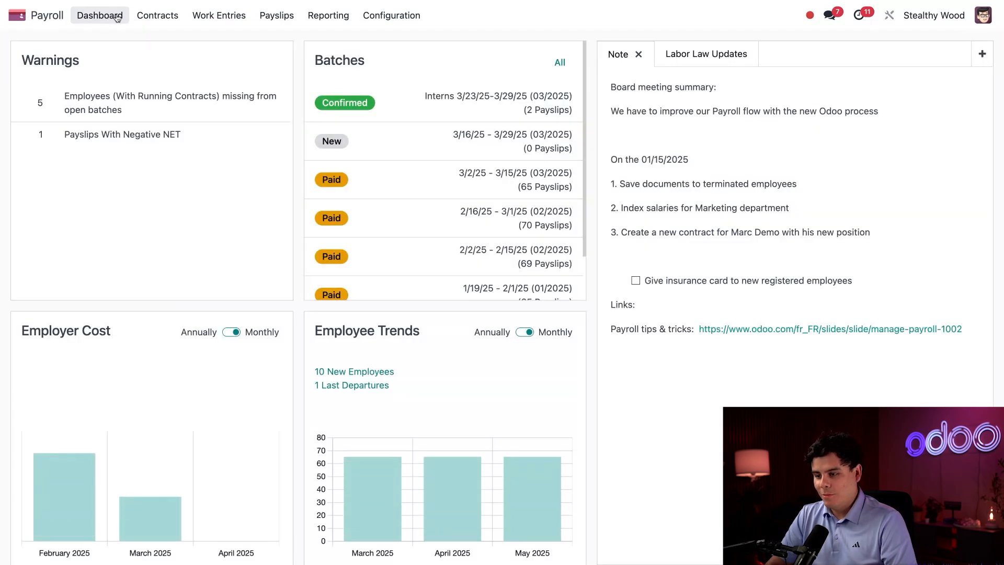
pyautogui.moveTo(343, 43)
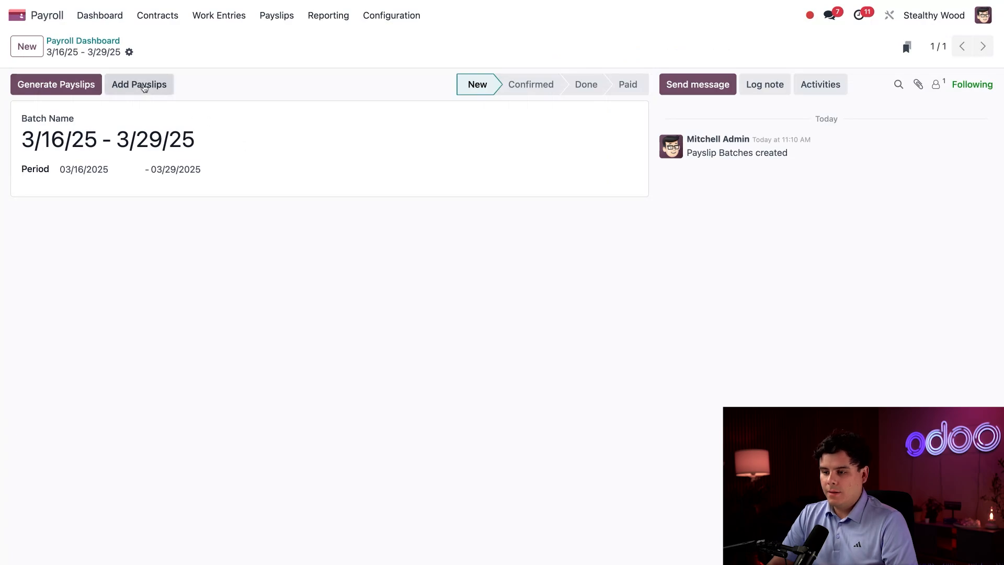
pyautogui.click(138, 84)
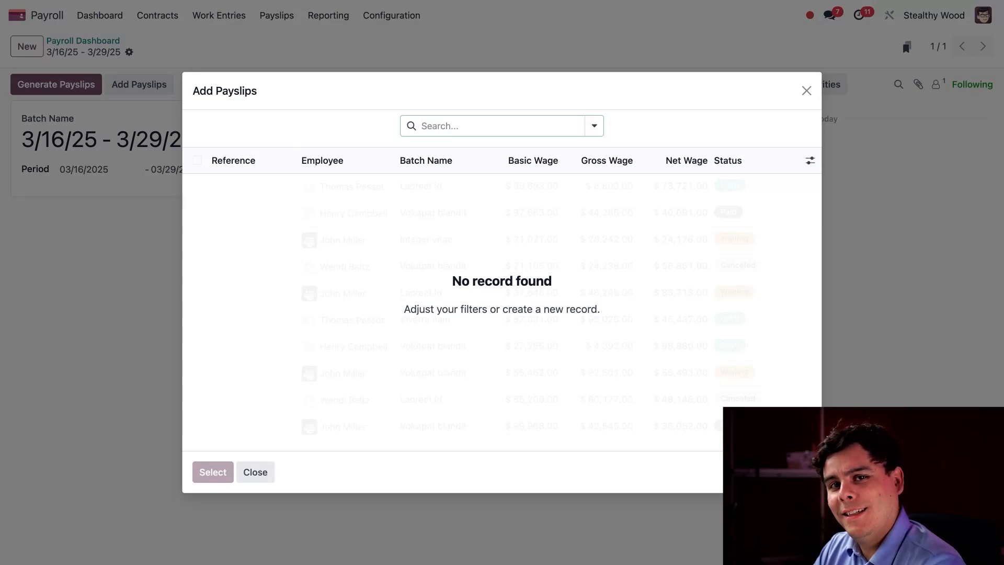
pyautogui.click(255, 471)
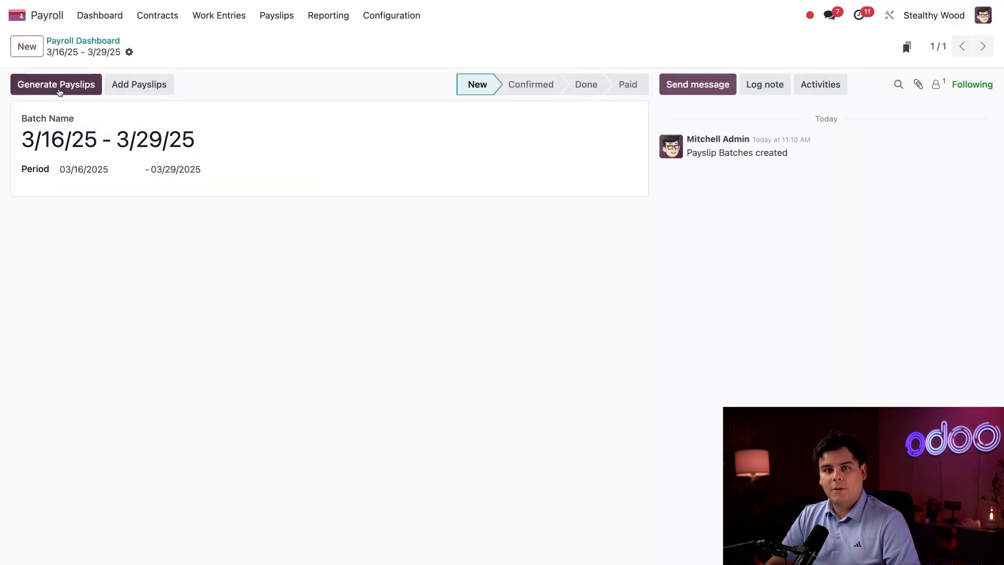
# Remove the intern rows from the Generate Payslips employee list
pyautogui.click(55, 83)
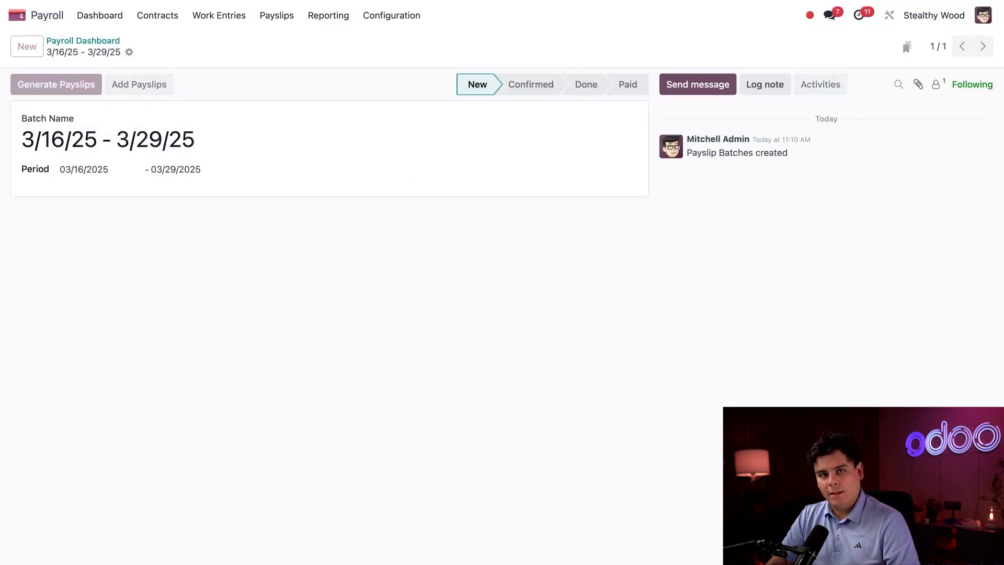
pyautogui.click(56, 84)
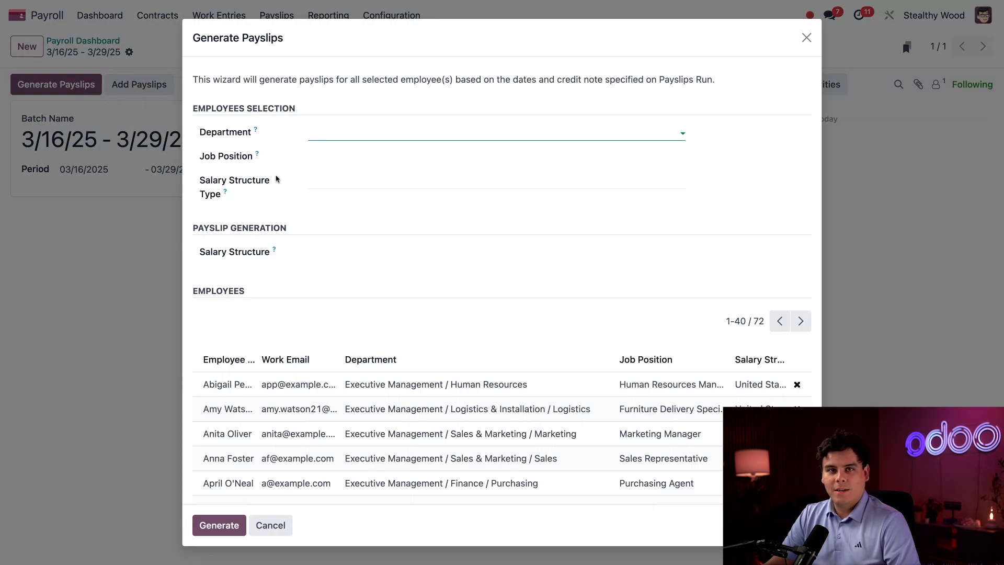
pyautogui.moveTo(275, 180)
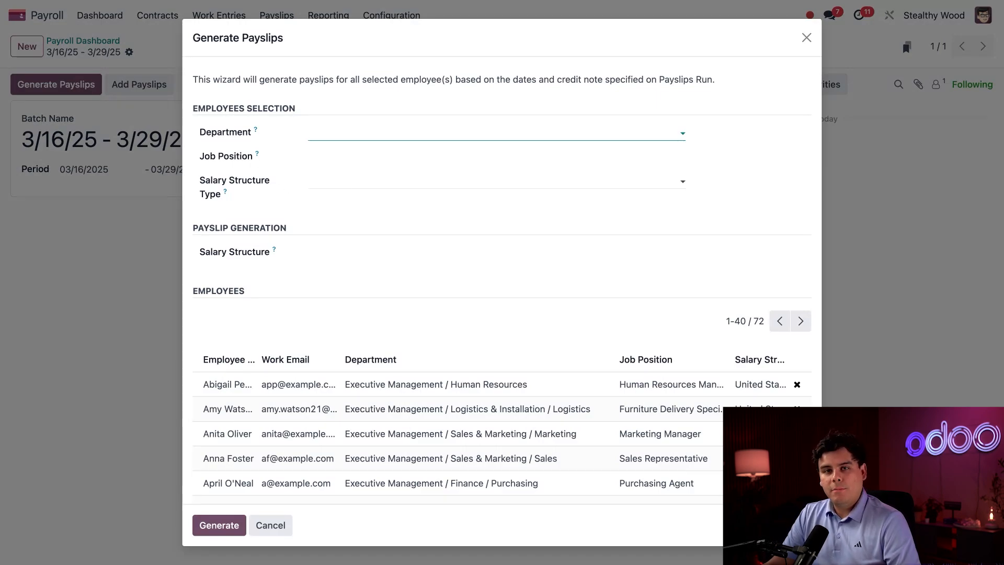
pyautogui.scroll(-3)
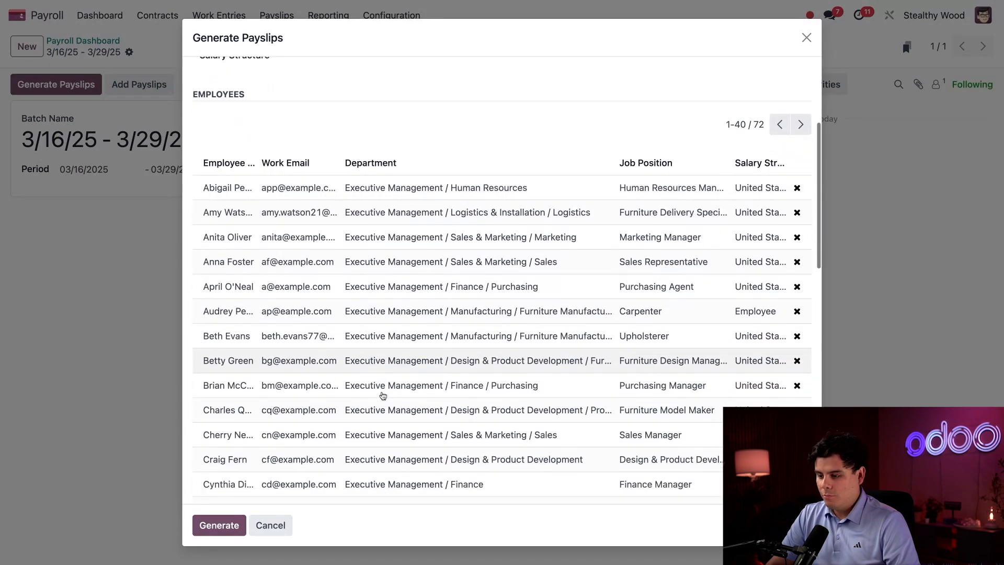
pyautogui.scroll(-3)
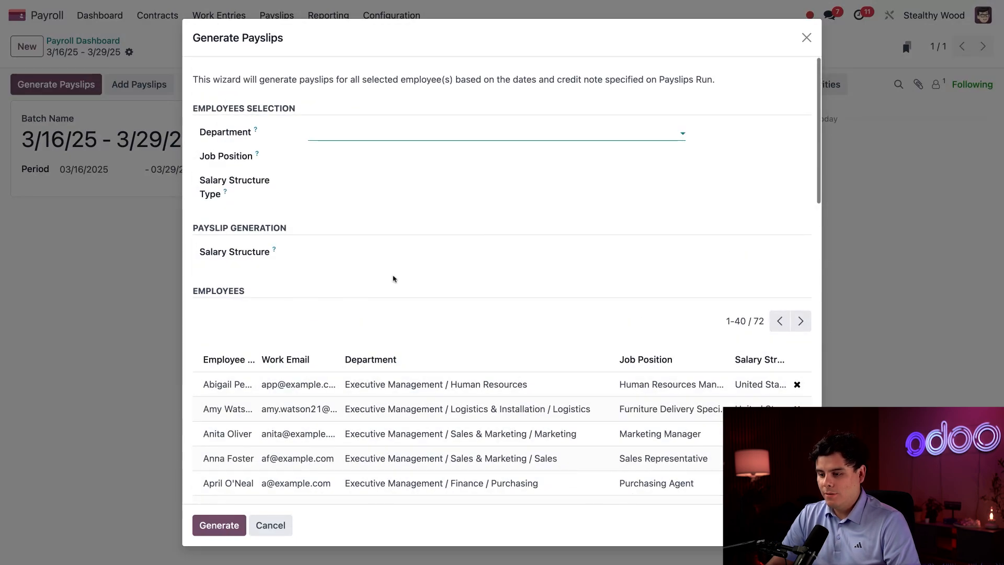
pyautogui.moveTo(402, 214)
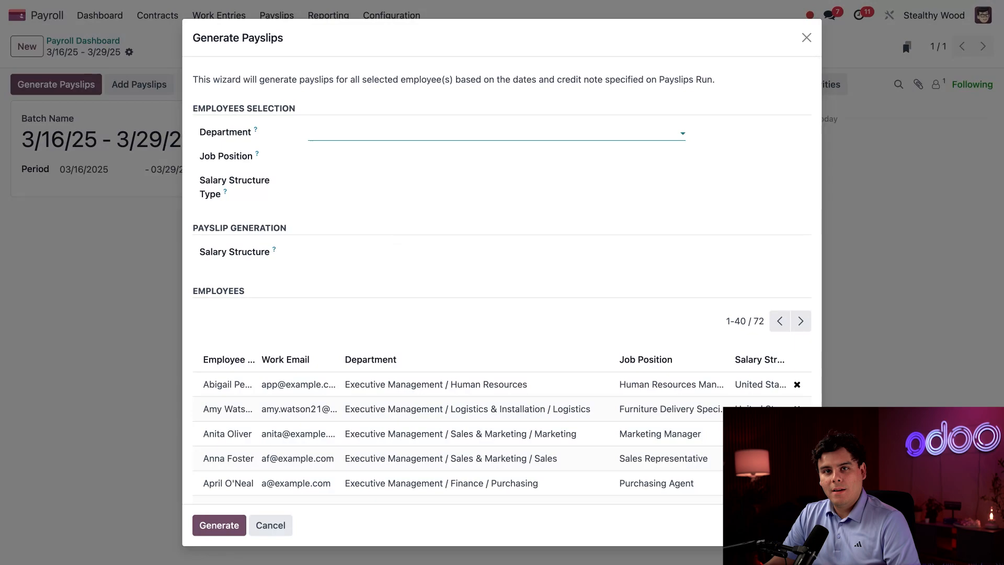
pyautogui.scroll(-3)
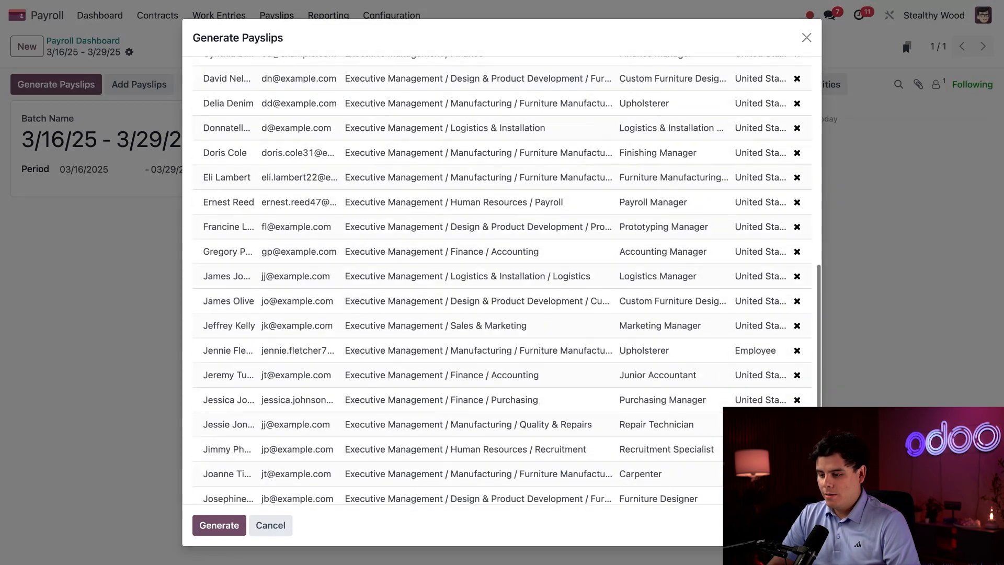
pyautogui.scroll(-3)
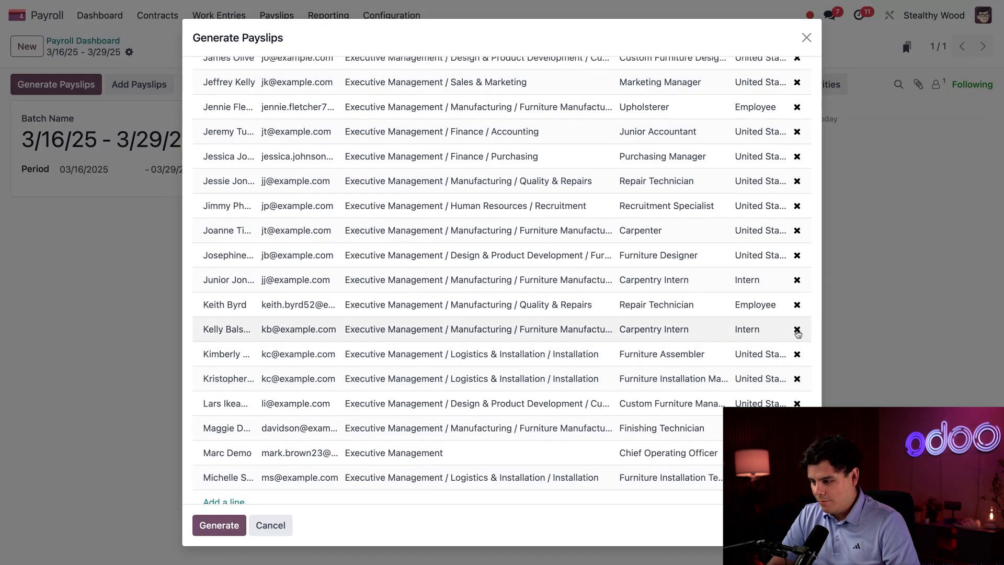
pyautogui.click(797, 328)
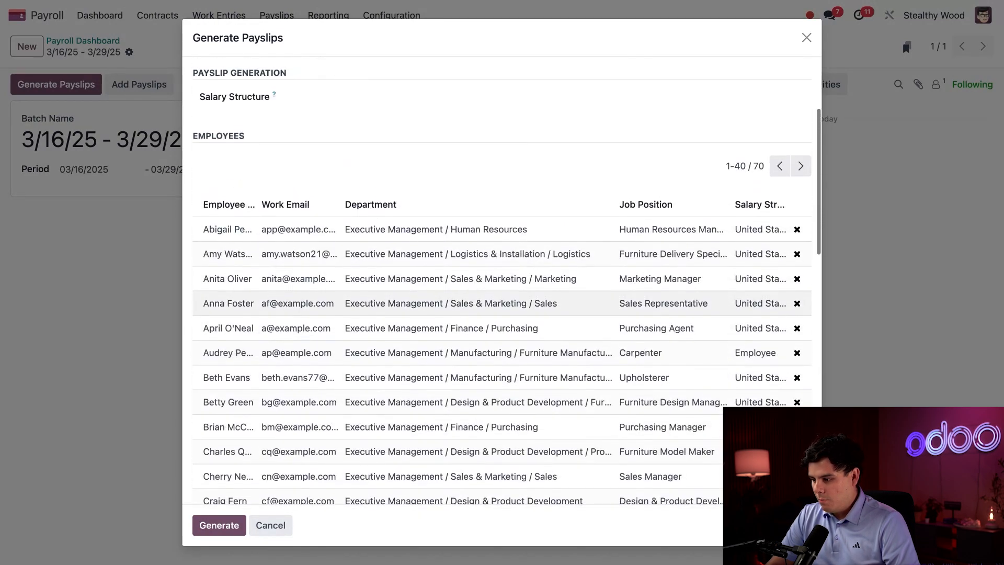
# Generate payslips for the remaining 70 employees
pyautogui.click(219, 525)
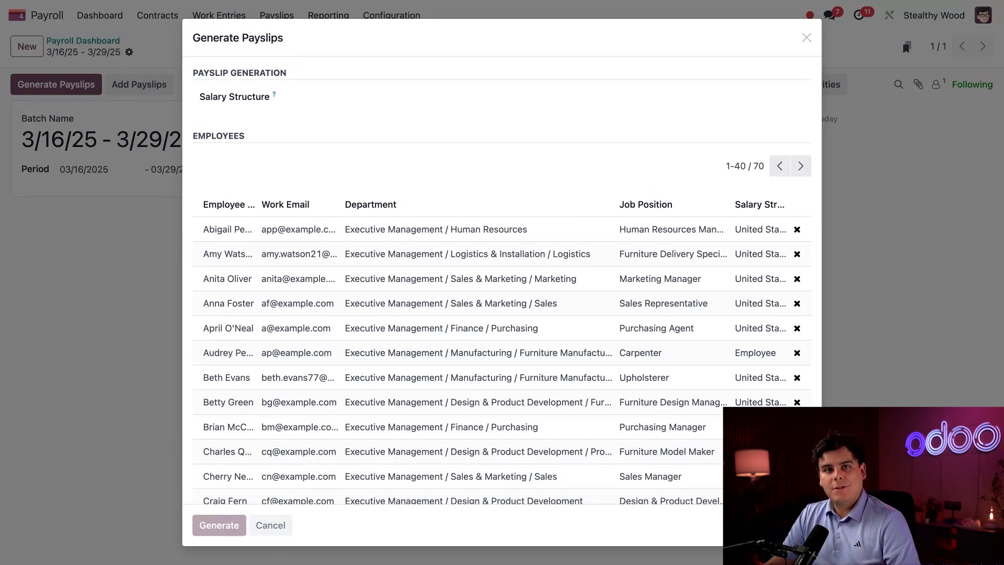
pyautogui.click(219, 525)
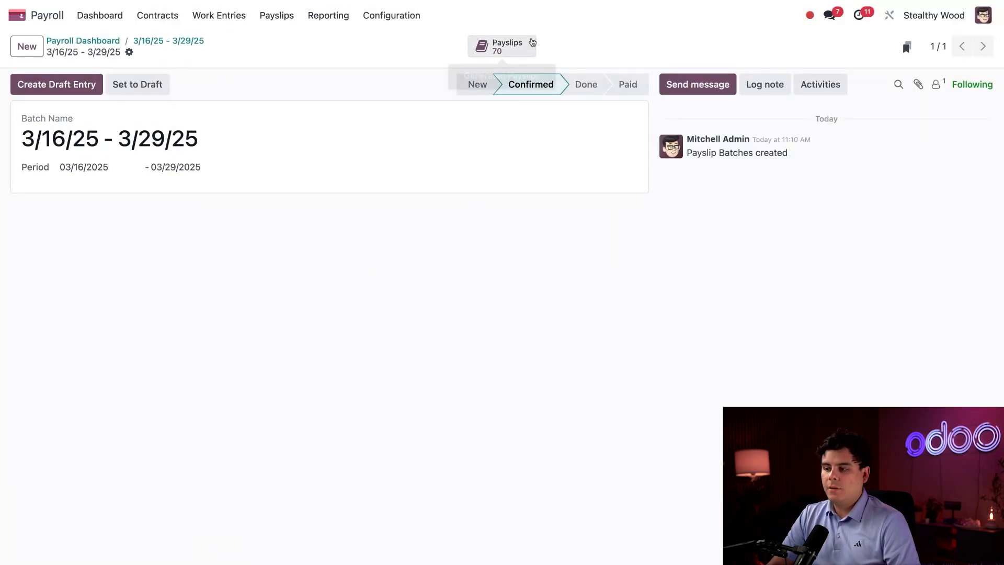
pyautogui.moveTo(502, 46)
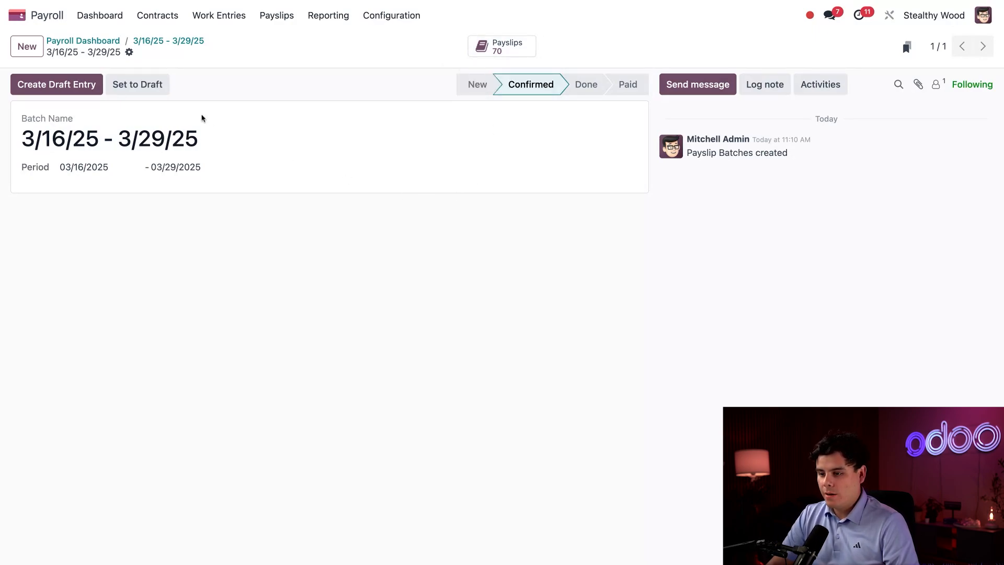
# Create the draft entry and confirm, validating the batch's payslips to Done
pyautogui.click(56, 84)
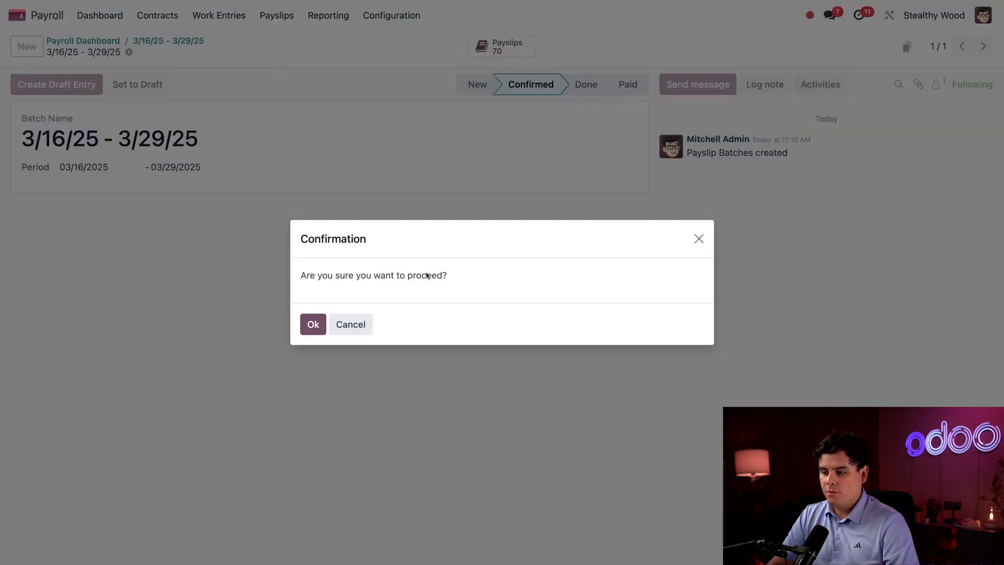
pyautogui.click(312, 325)
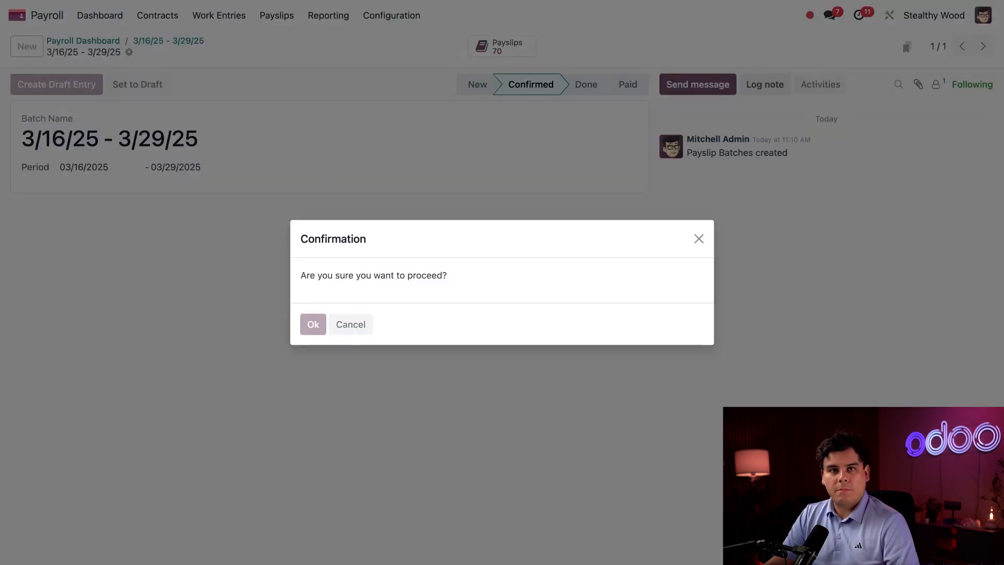
pyautogui.click(313, 324)
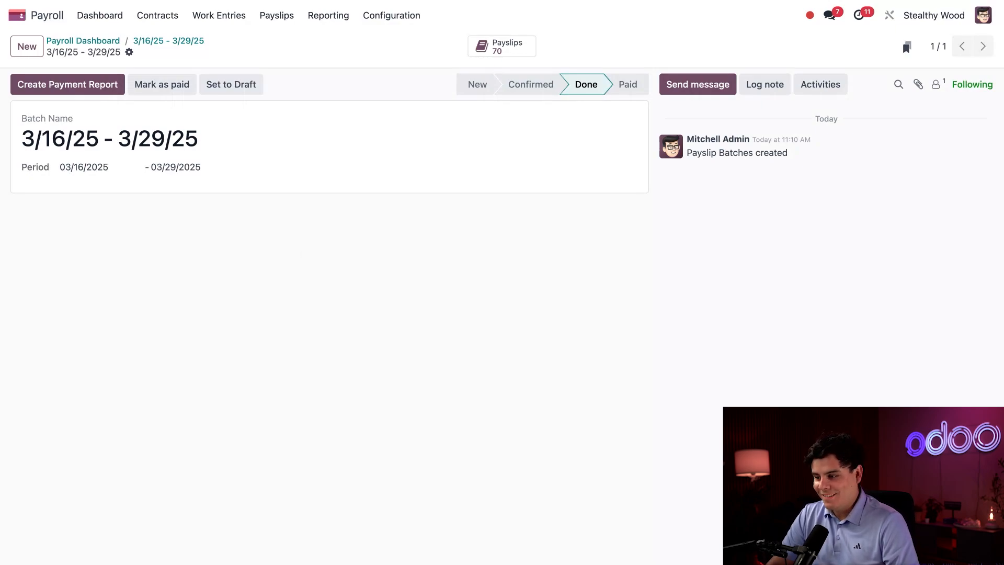
pyautogui.click(67, 83)
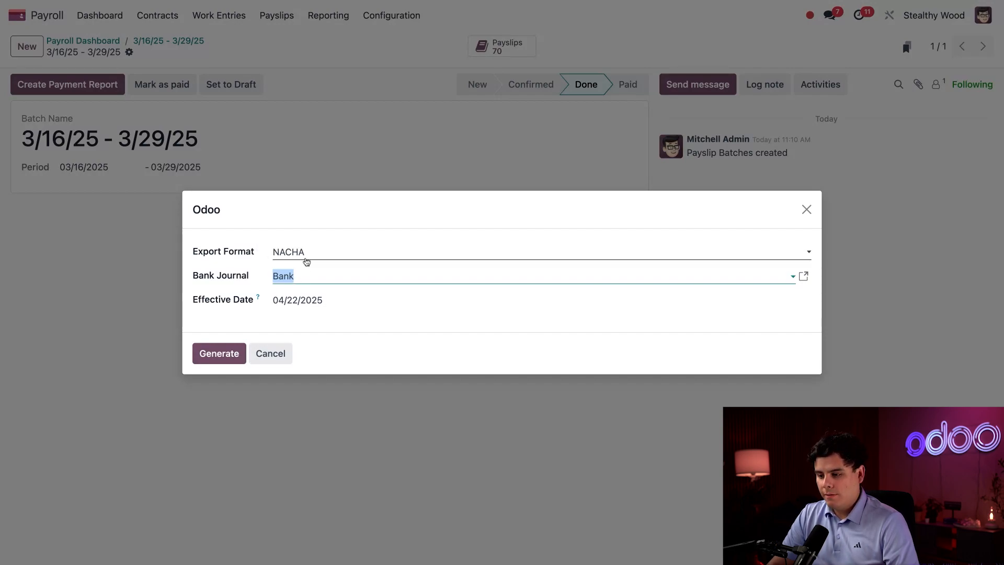
pyautogui.moveTo(312, 255)
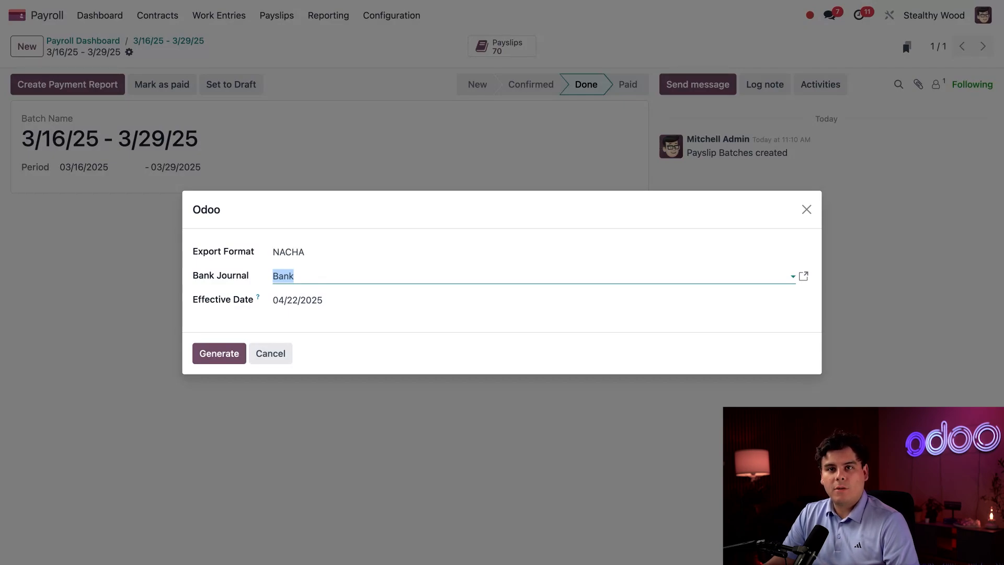
# Generate the NACHA payment report from the Bank journal, attaching 3/16/25 - 3/29/25.txt
pyautogui.click(218, 352)
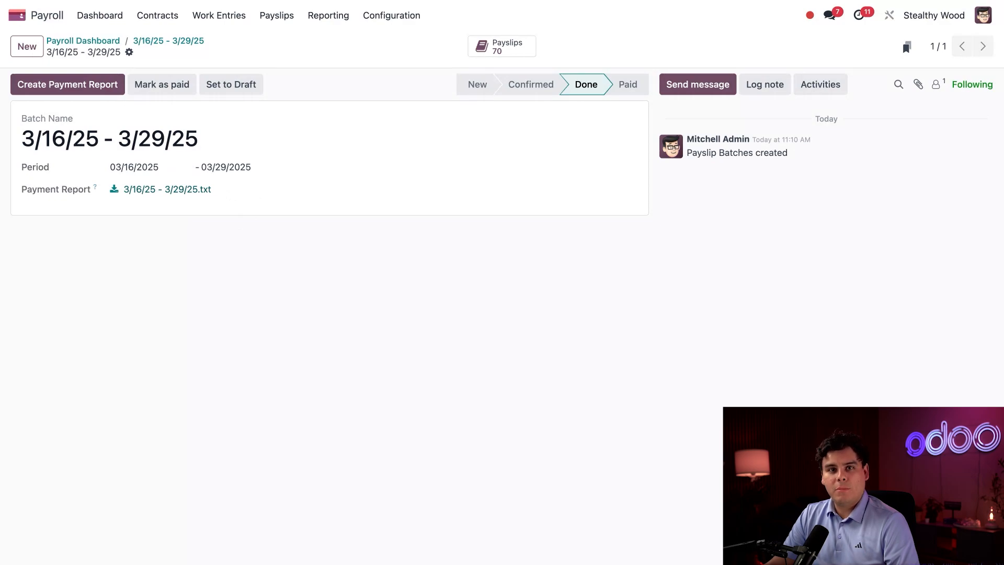
pyautogui.moveTo(255, 242)
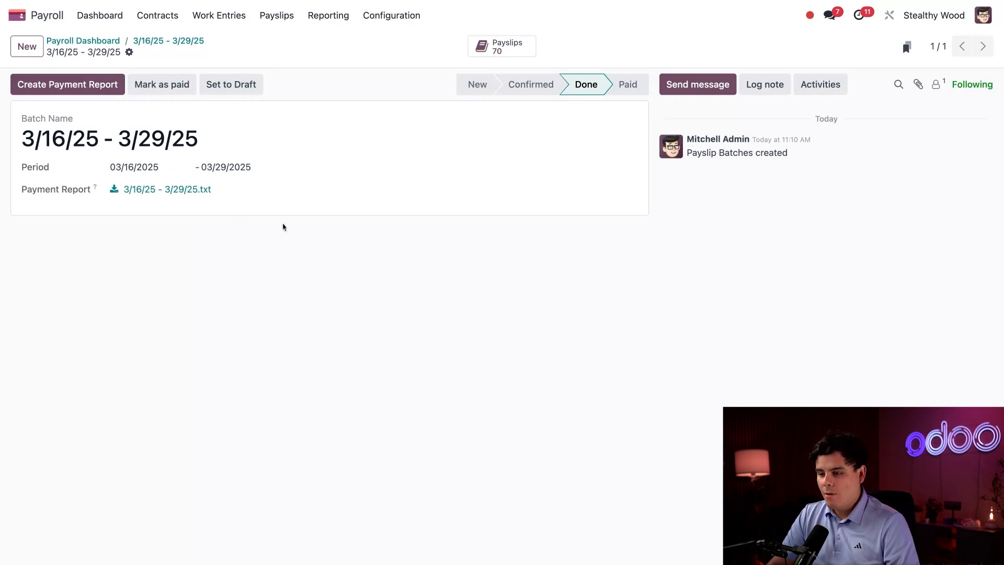
# Mark the 3/16/25 - 3/29/25 batch as Paid and return to the dashboard
pyautogui.click(161, 84)
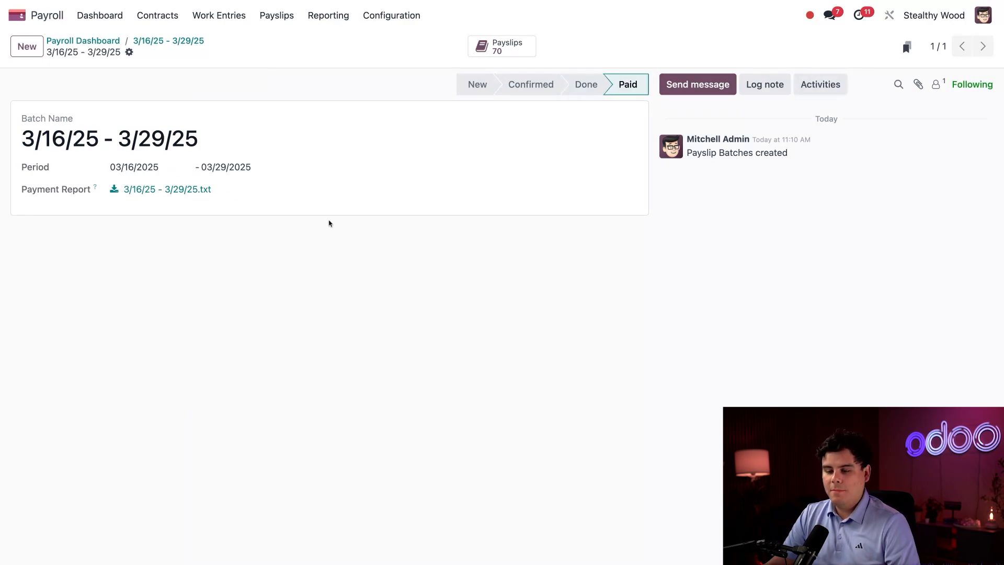
pyautogui.moveTo(593, 105)
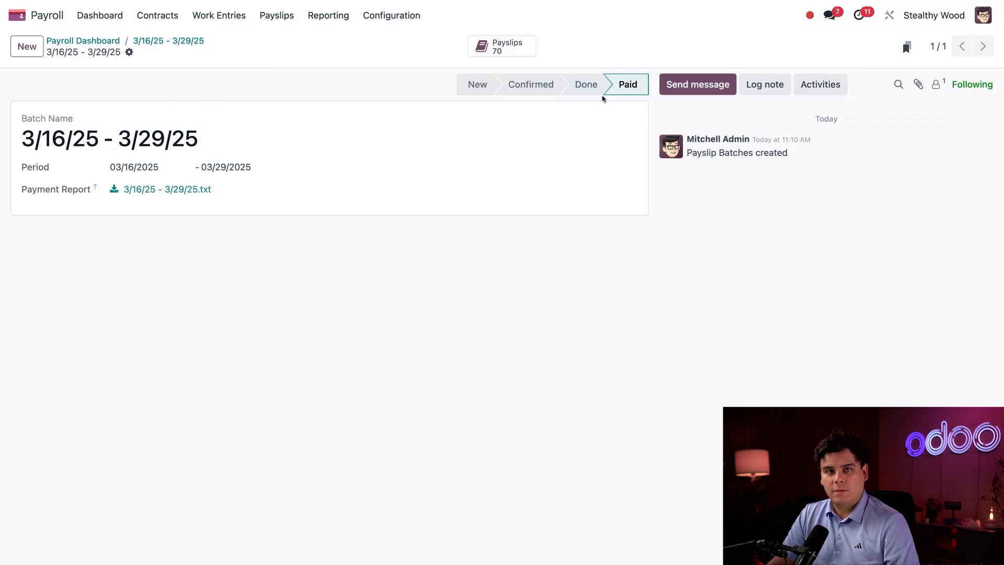
pyautogui.click(99, 16)
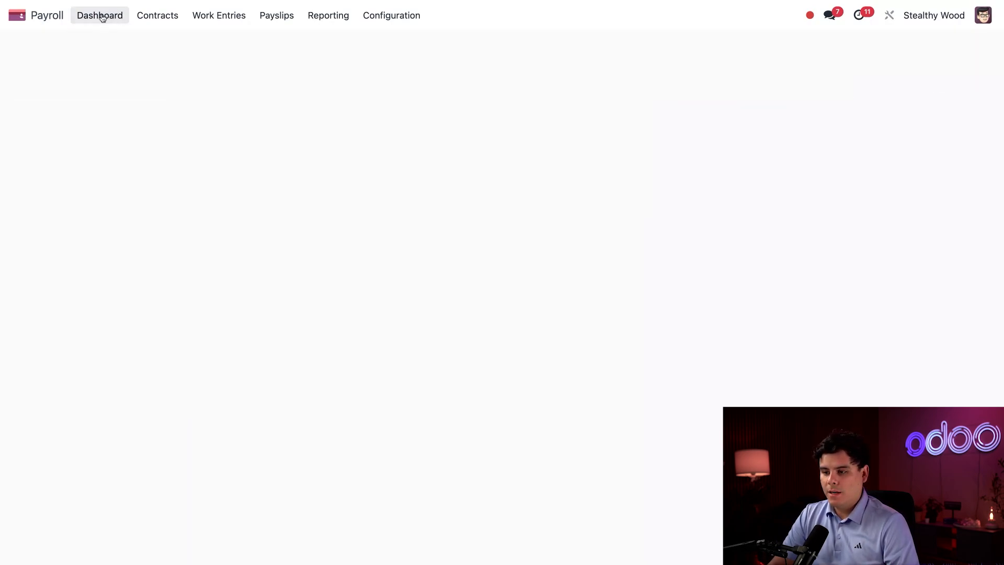
# Validate the Interns 3/23/25-3/29/25 batch via Create Draft Entry
pyautogui.click(99, 14)
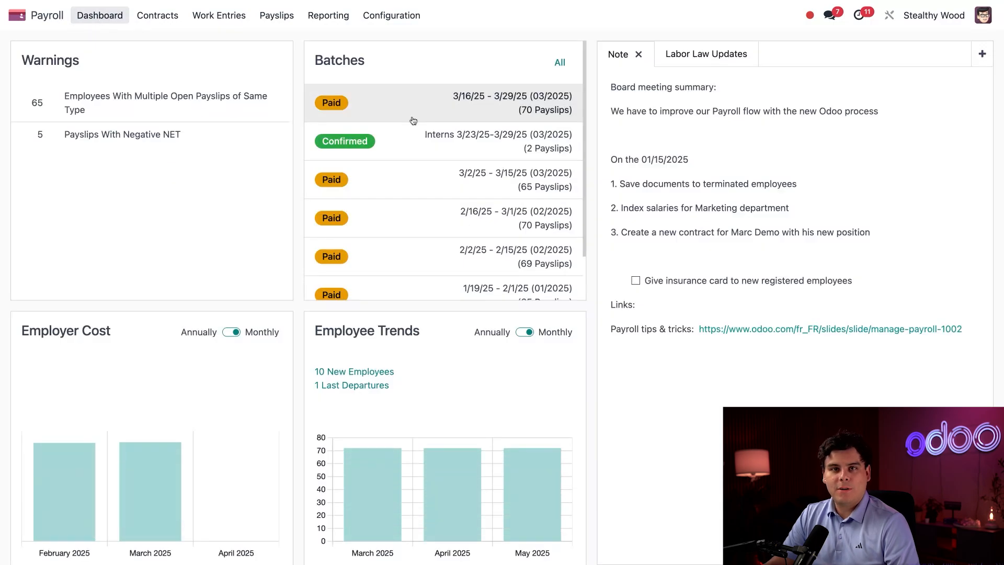
pyautogui.click(500, 142)
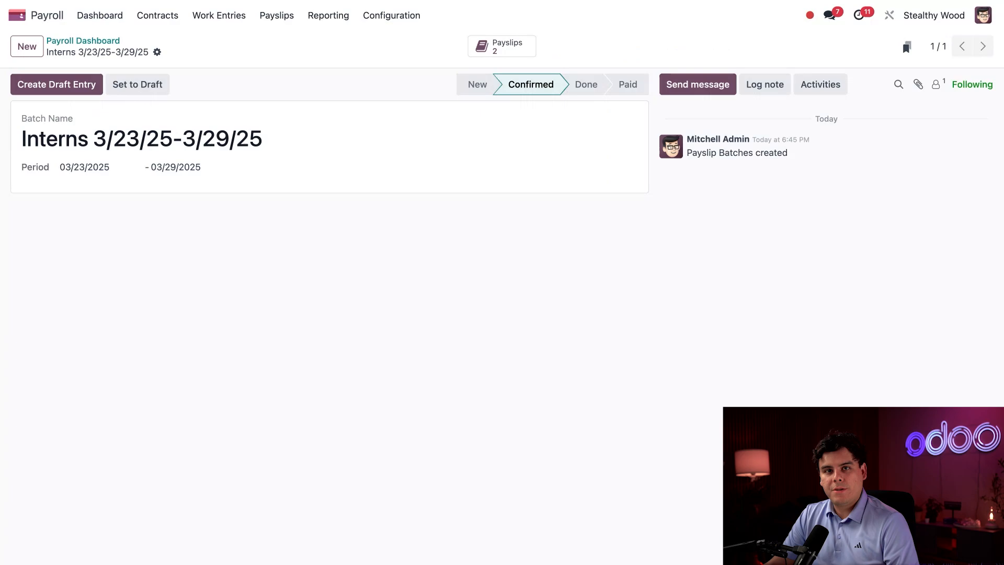
pyautogui.click(57, 84)
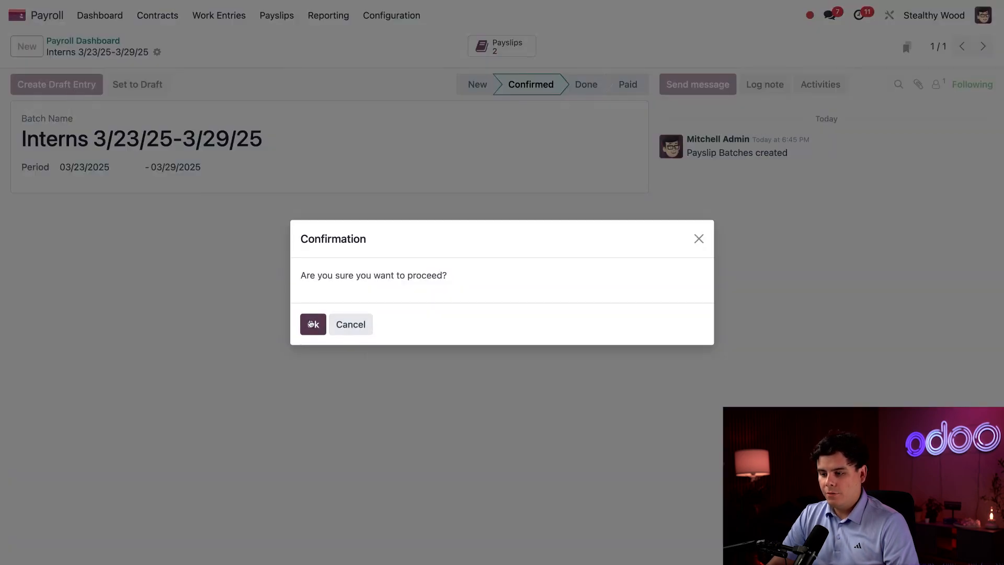
pyautogui.click(312, 325)
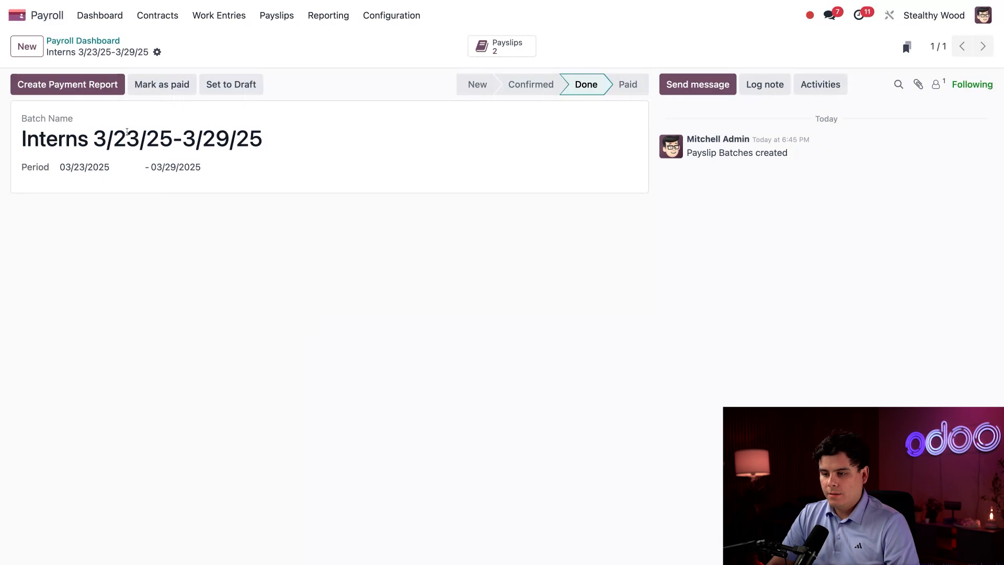
# Generate the interns' NACHA payment report and mark the batch Paid
pyautogui.click(67, 84)
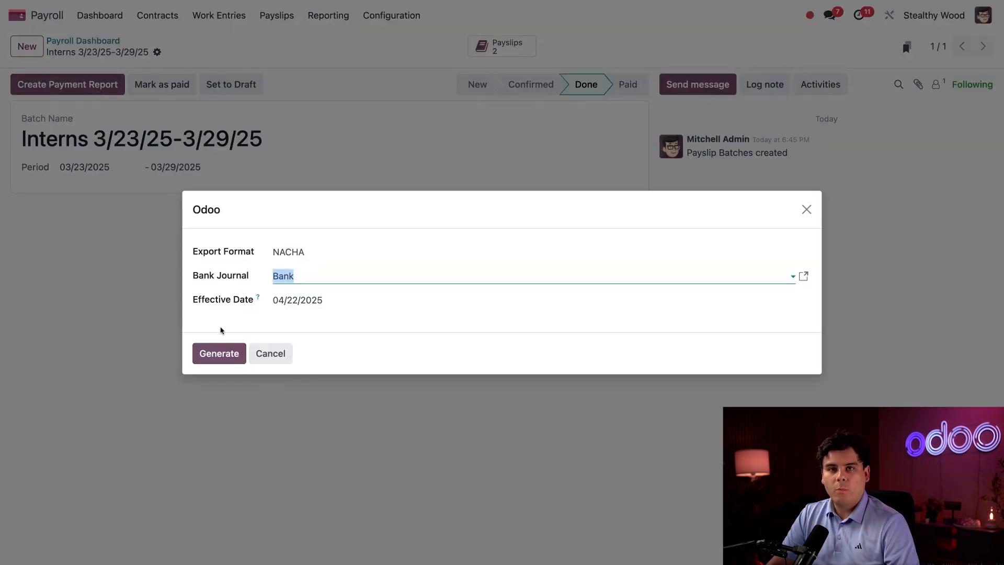
pyautogui.click(219, 352)
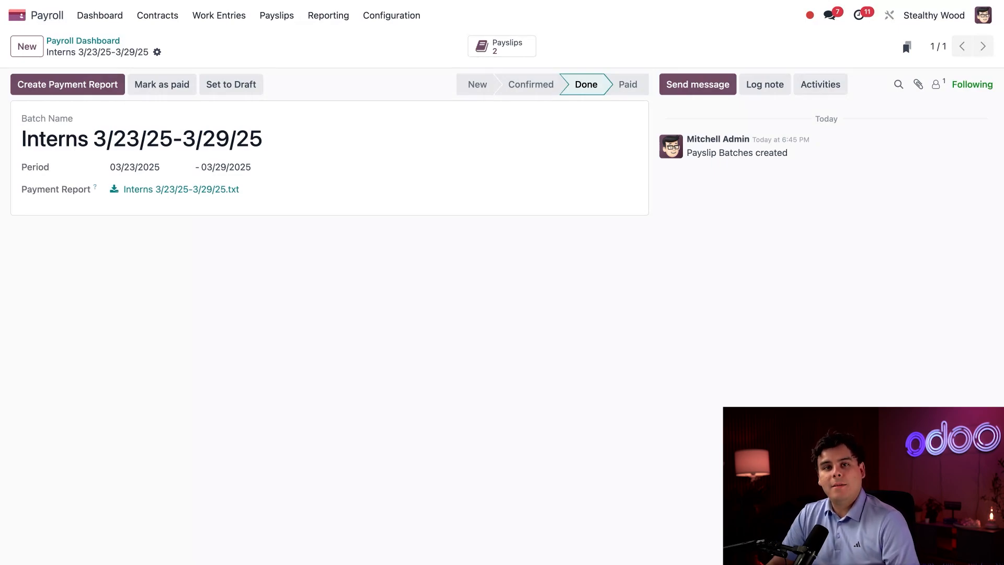
pyautogui.click(161, 83)
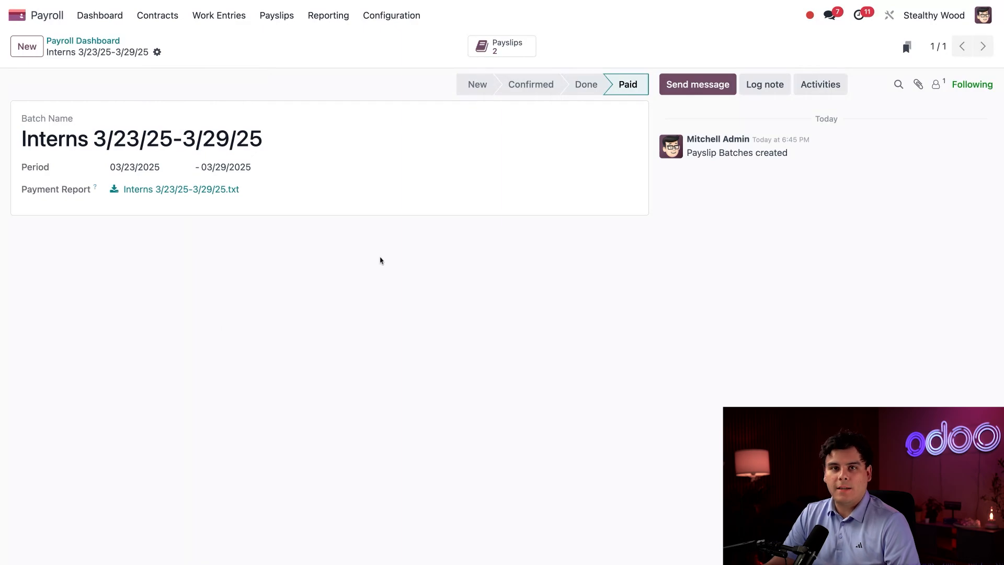